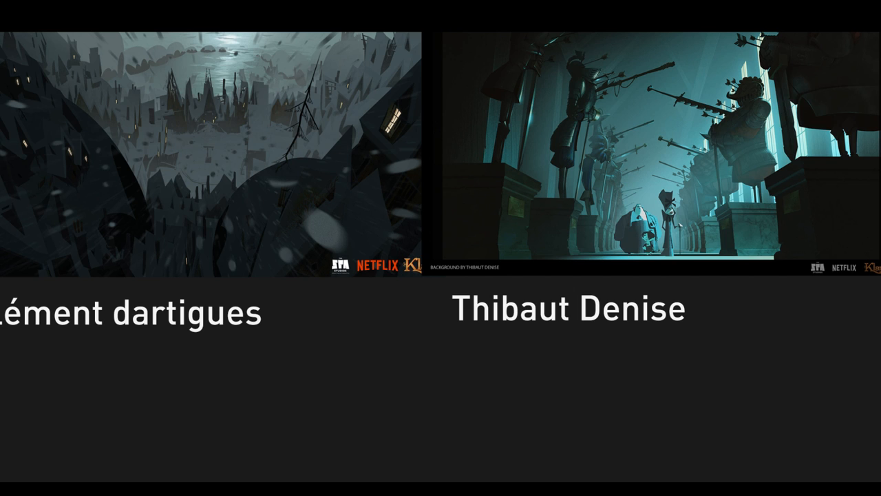
mouse_move(245, 102)
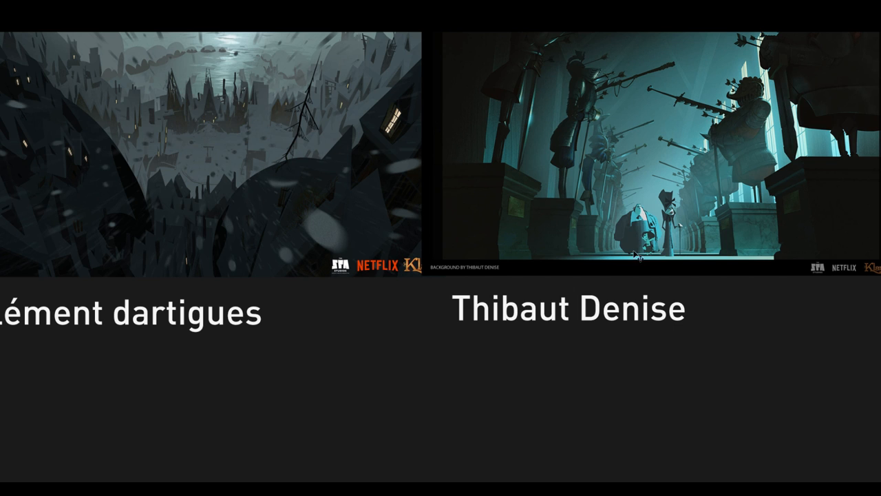
mouse_move(646, 259)
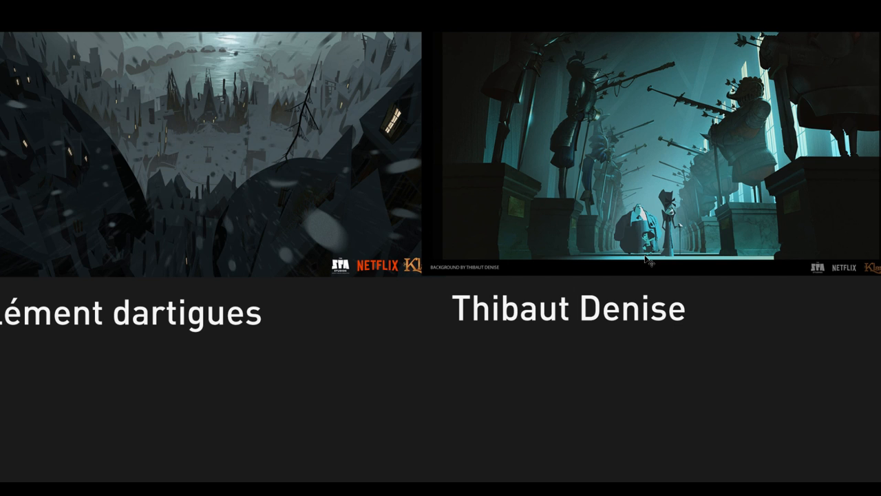
mouse_move(664, 233)
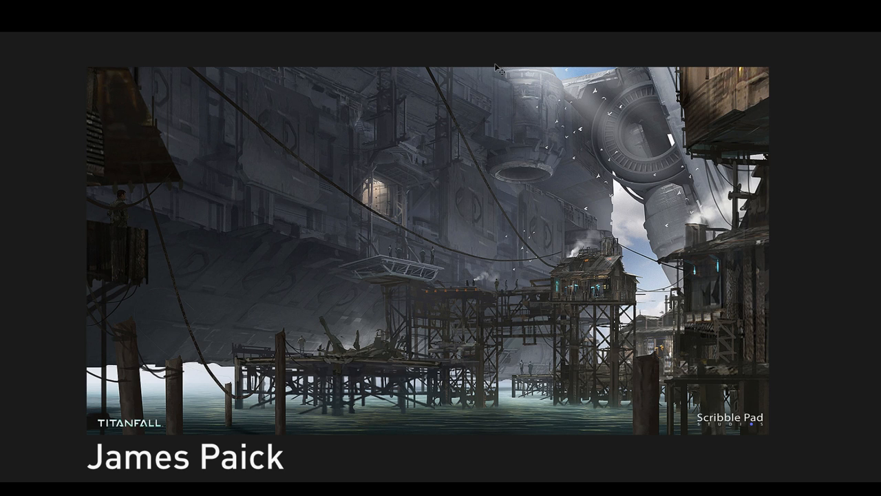
mouse_move(474, 308)
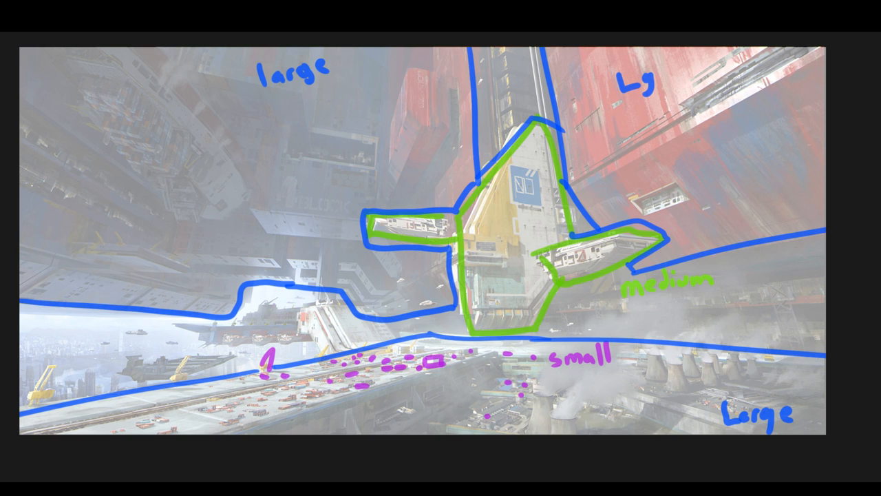
mouse_move(265, 411)
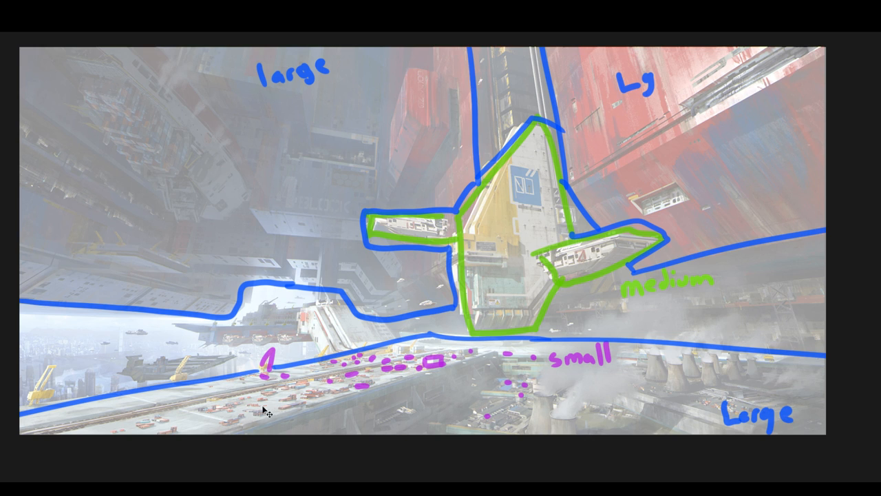
mouse_move(375, 361)
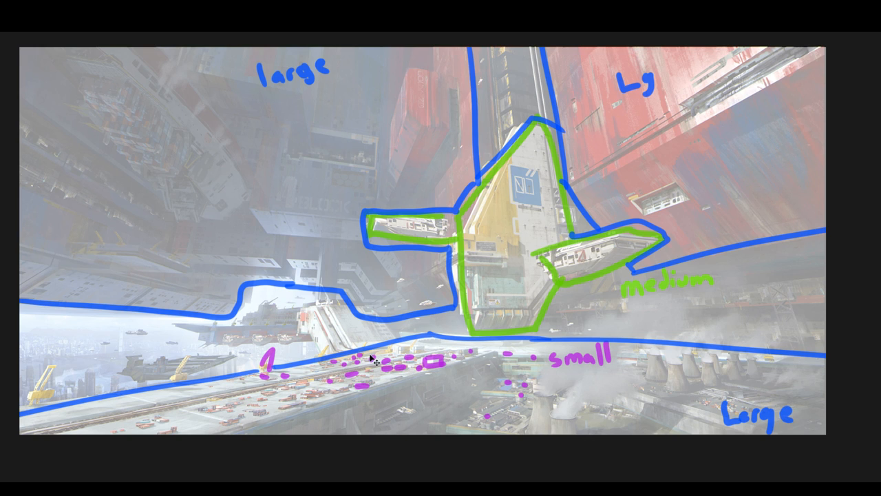
mouse_move(551, 384)
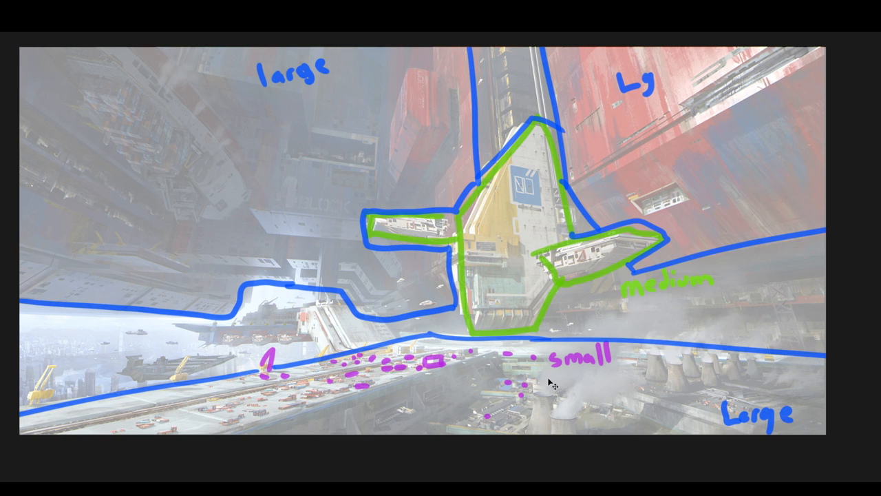
mouse_move(476, 204)
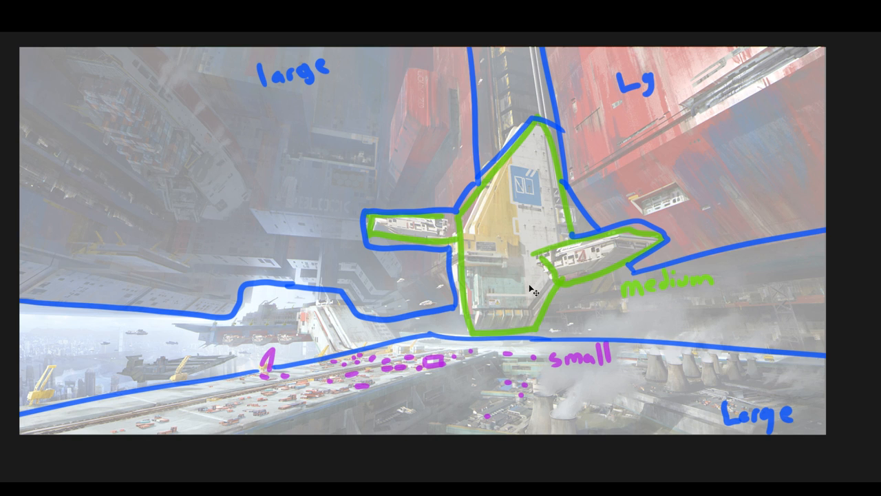
mouse_move(334, 115)
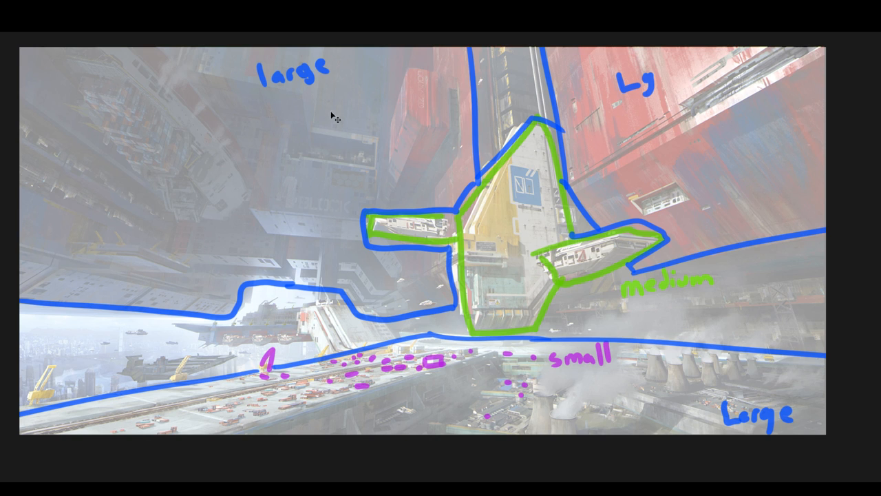
mouse_move(518, 78)
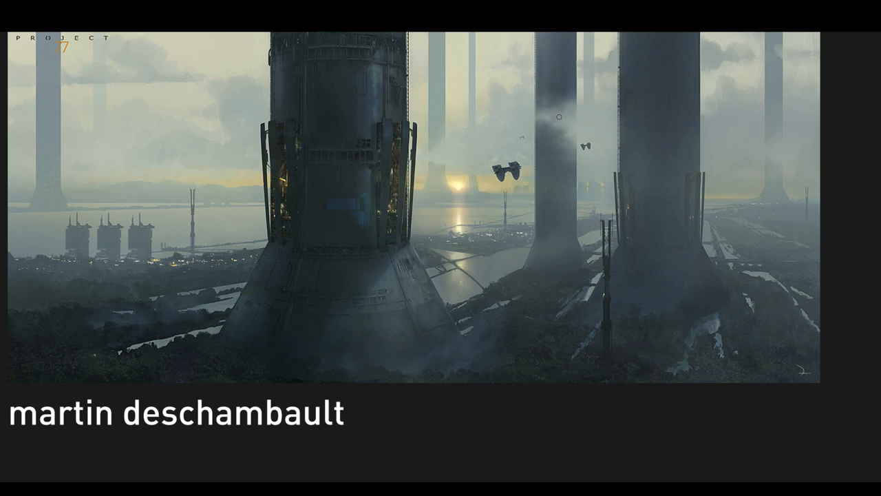
Step: Advance to the next slide, the Destiny concept painting of massive desert structures by Bungie
key("Right")
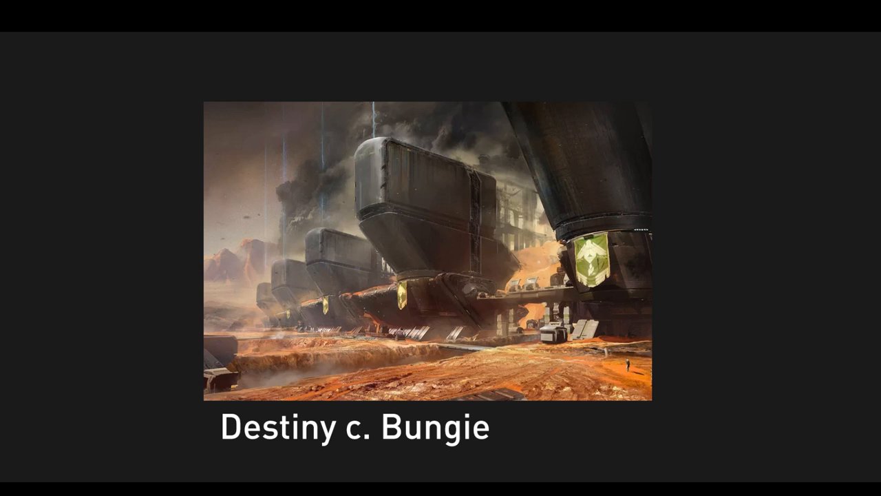
mouse_move(542, 138)
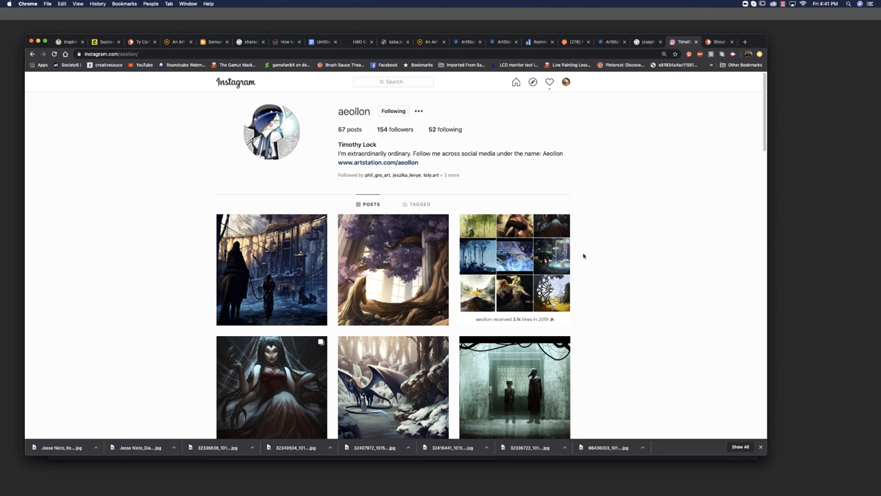
scroll("down", 3)
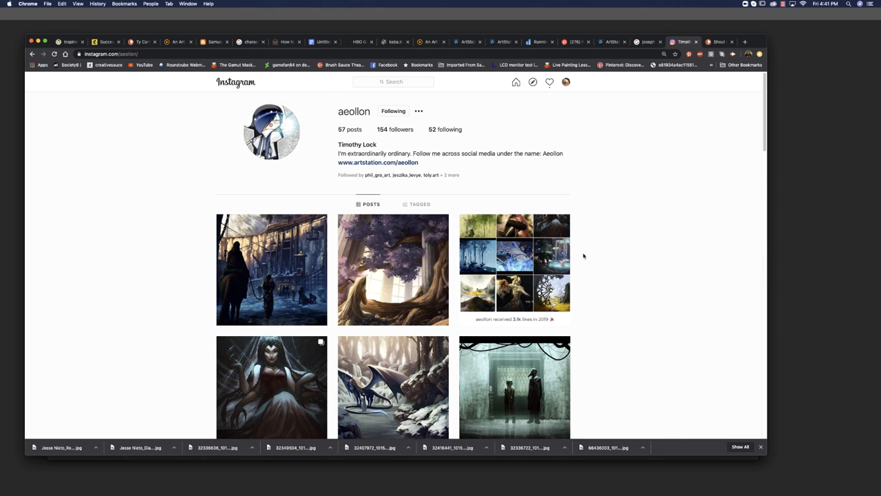
mouse_move(391, 162)
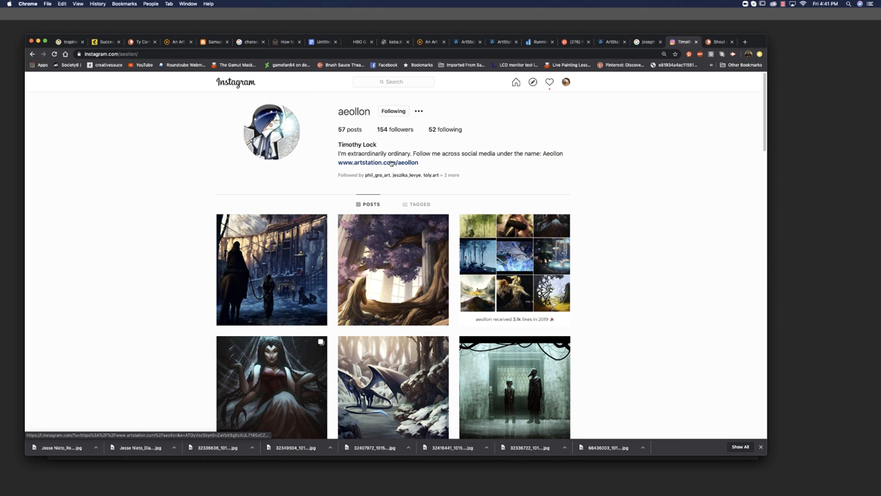
left_click(377, 163)
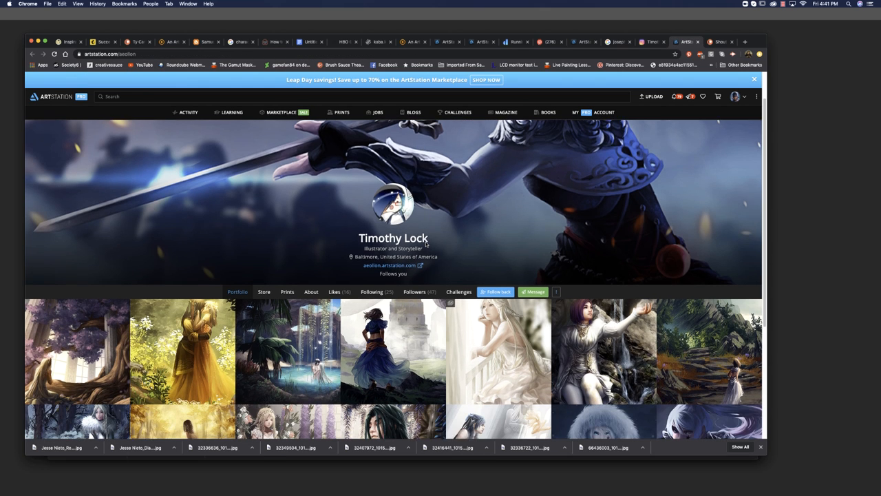
Step: Scroll down the ArtStation portfolio gallery before moving to Ryan Holt's Mileage Matters blog post
scroll("down", 3)
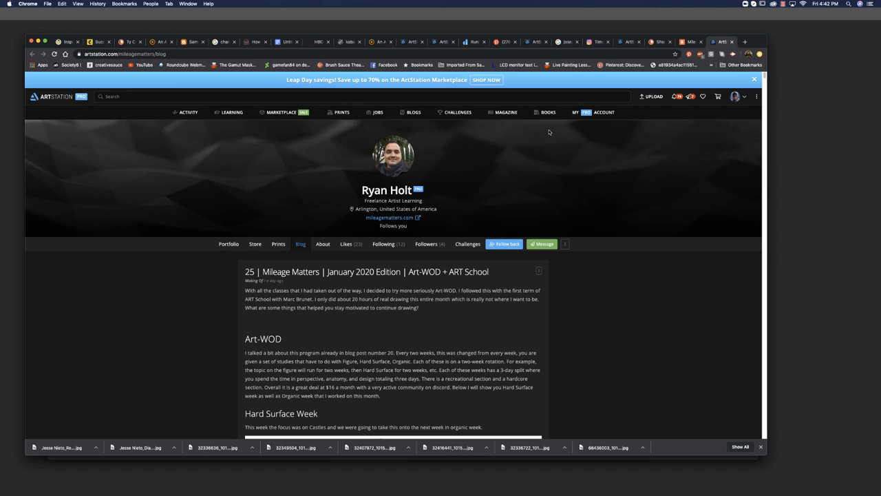
mouse_move(430, 179)
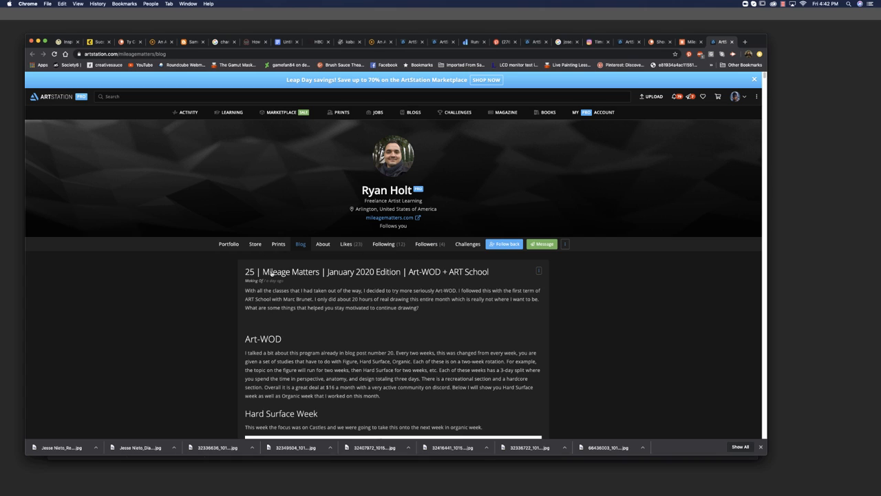
mouse_move(289, 271)
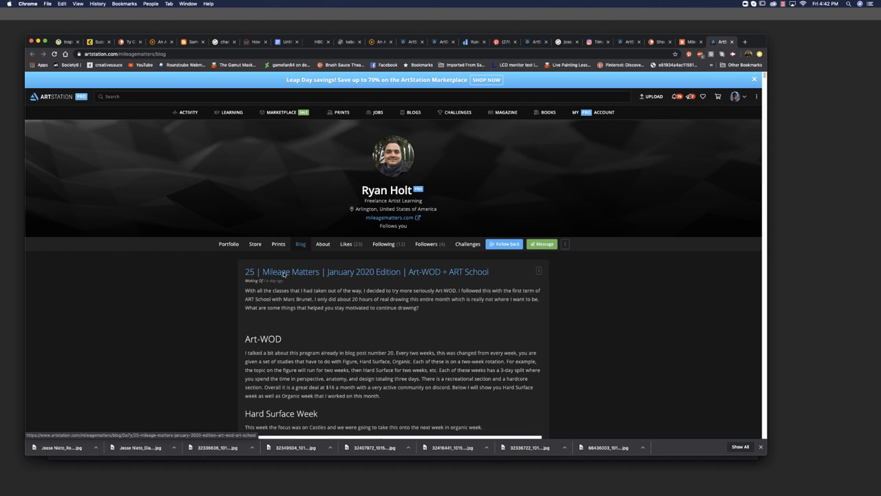
Step: Scroll the Mileage Matters post down to the Hard Surface Week sketches and ground-plane perspective exercises
scroll("down", 3)
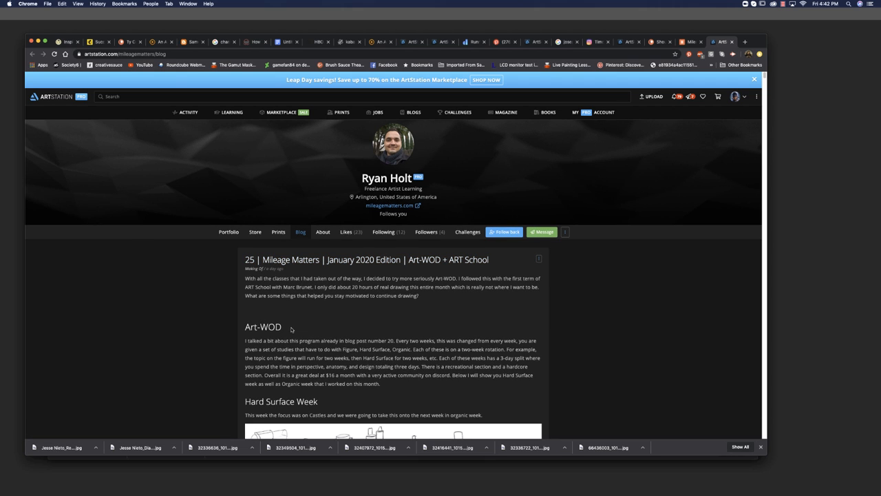
scroll("down", 3)
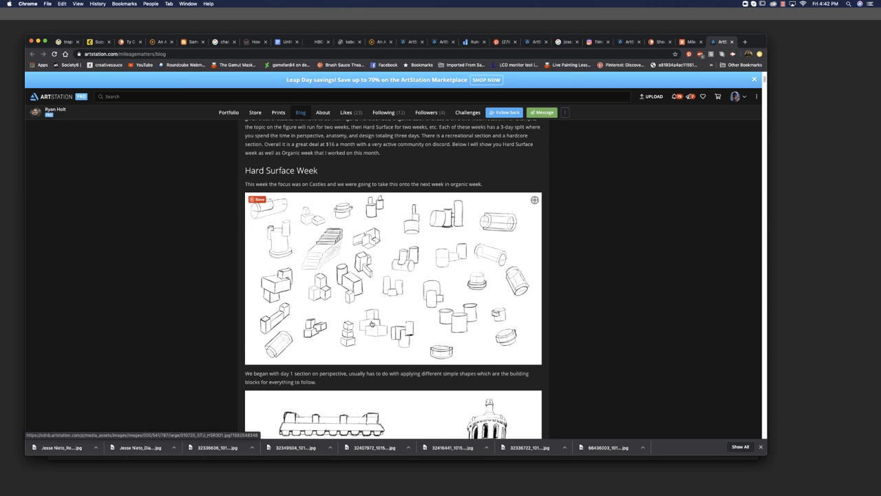
scroll("down", 3)
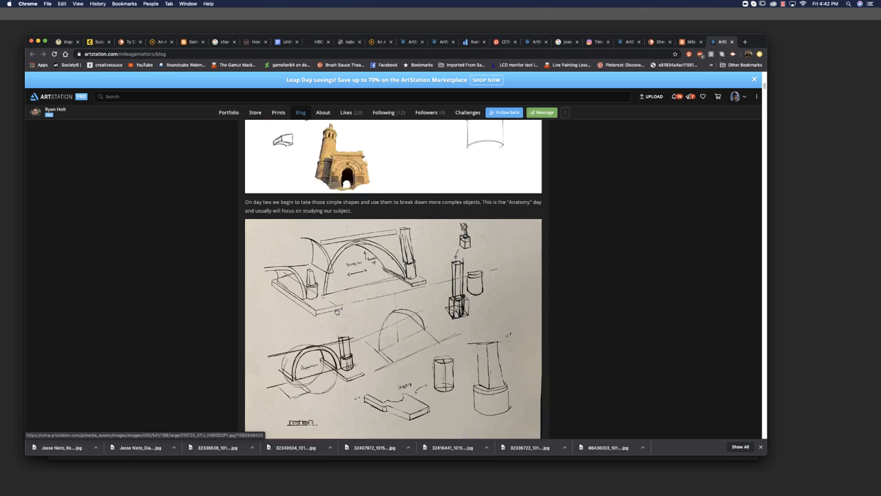
scroll("down", 3)
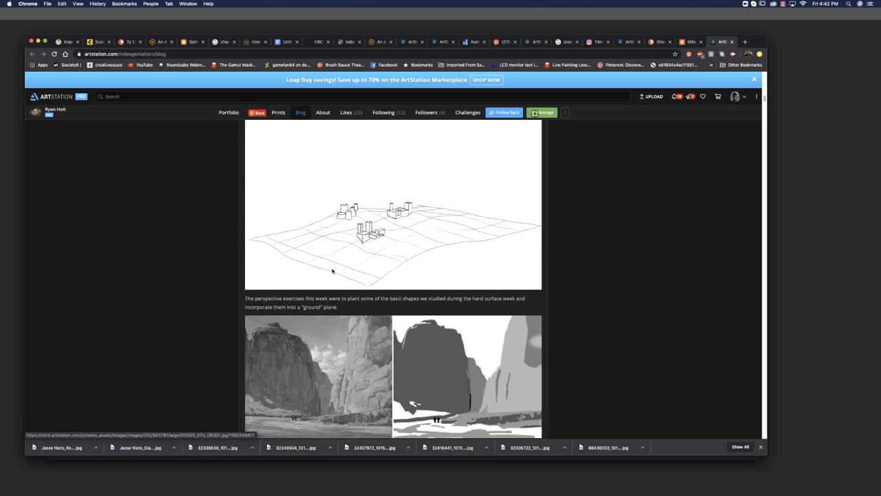